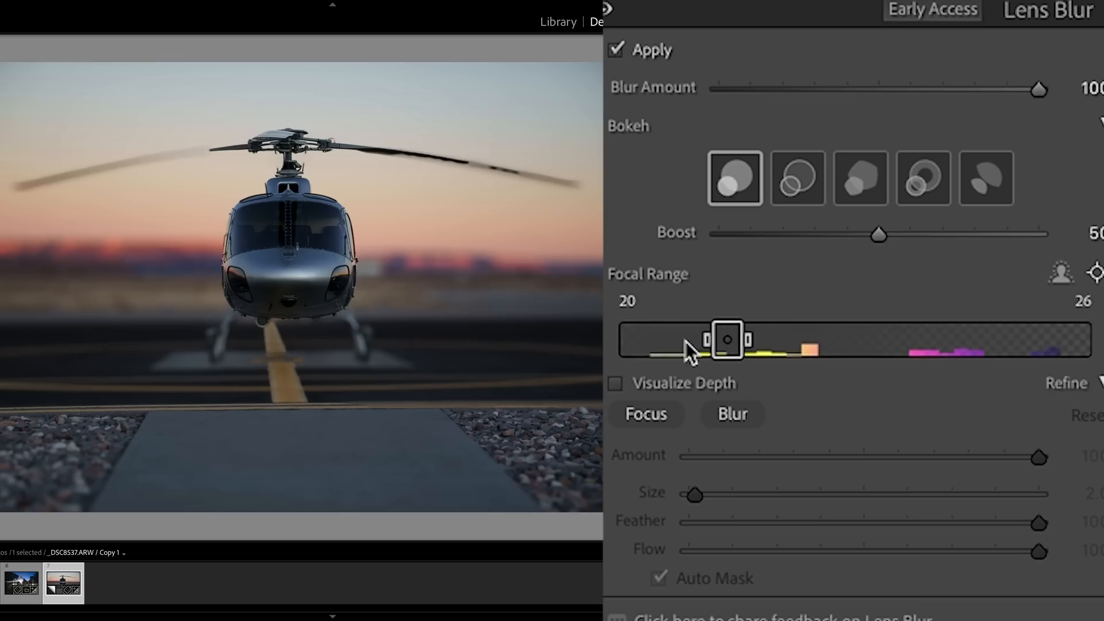
Drag the Lens Blur Focal Range box along the depth bar so the pedestrians stay sharp
left_click_drag(727, 339, 718, 343)
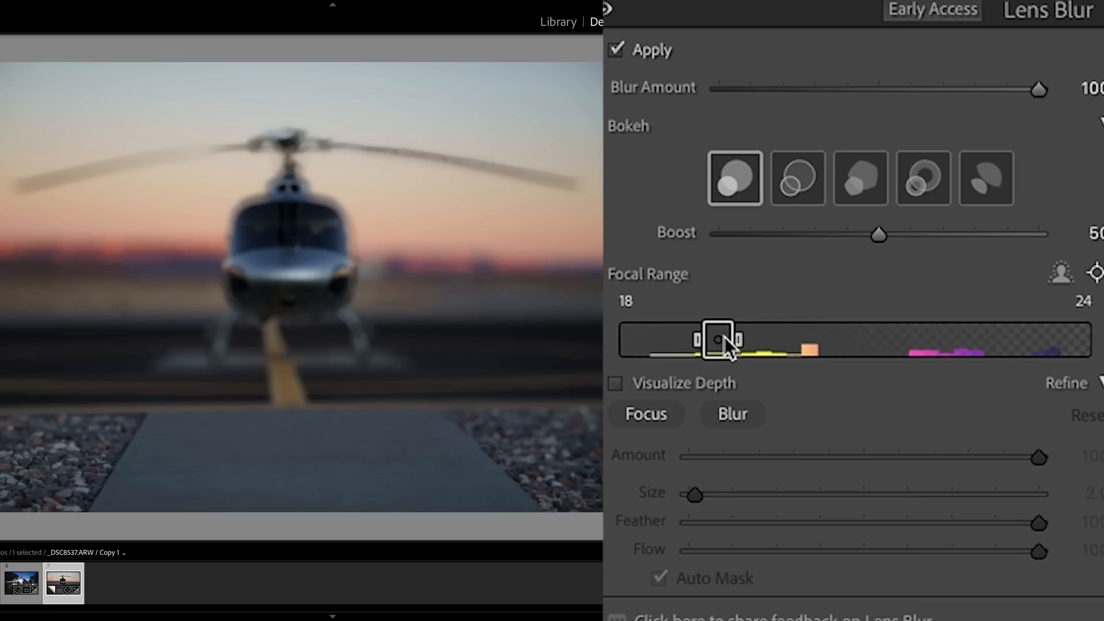
left_click_drag(736, 339, 957, 340)
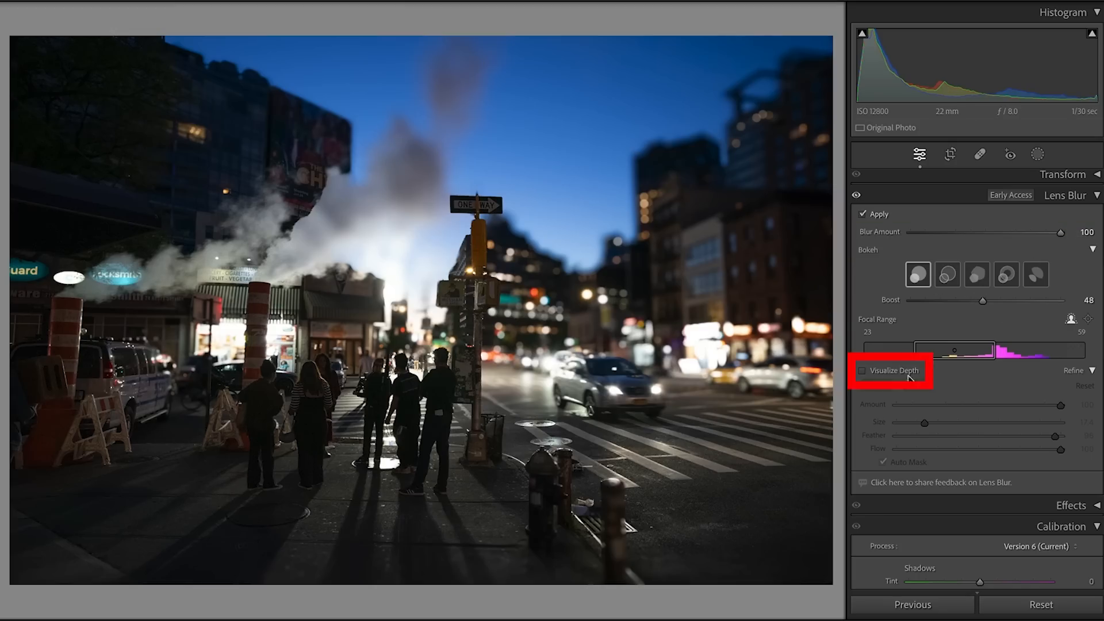
Turn on Visualize Depth in the Lens Blur panel to show the street photo's depth map
left_click(865, 370)
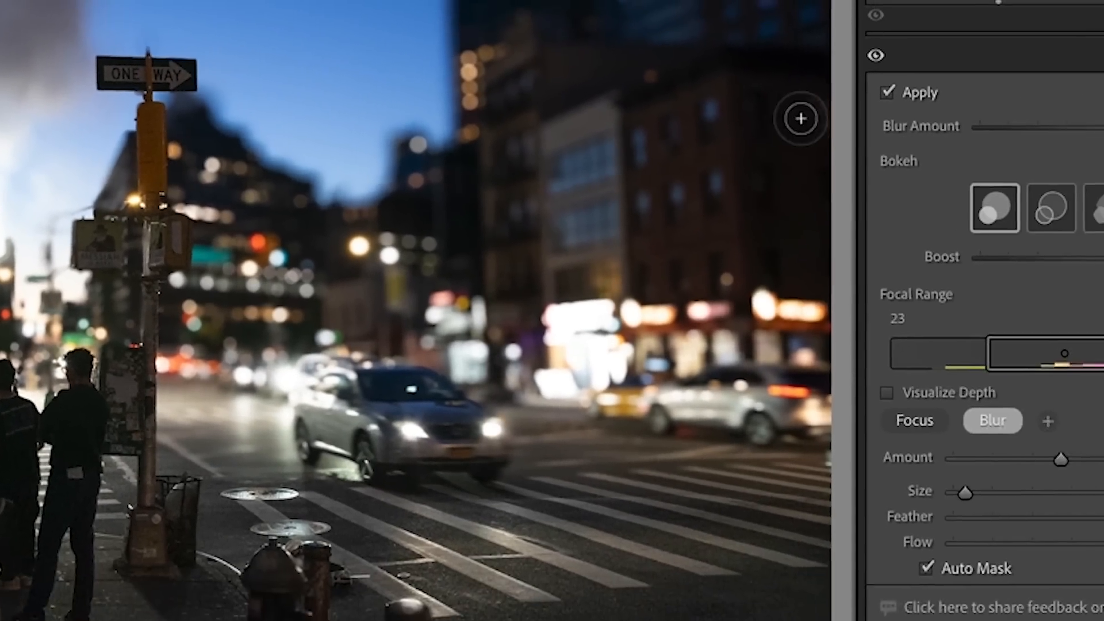
Paint extra blur over the background buildings with the Refine Blur brush
left_click(845, 203)
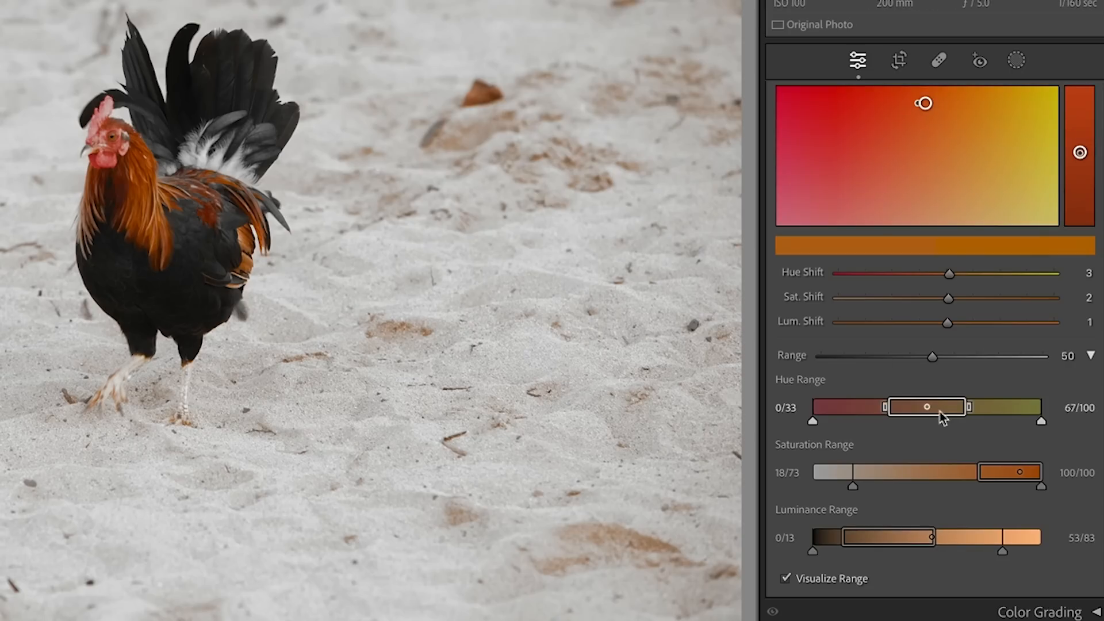
Narrow the orange point color's Hue Range so the sand is excluded
left_click_drag(946, 297, 1003, 297)
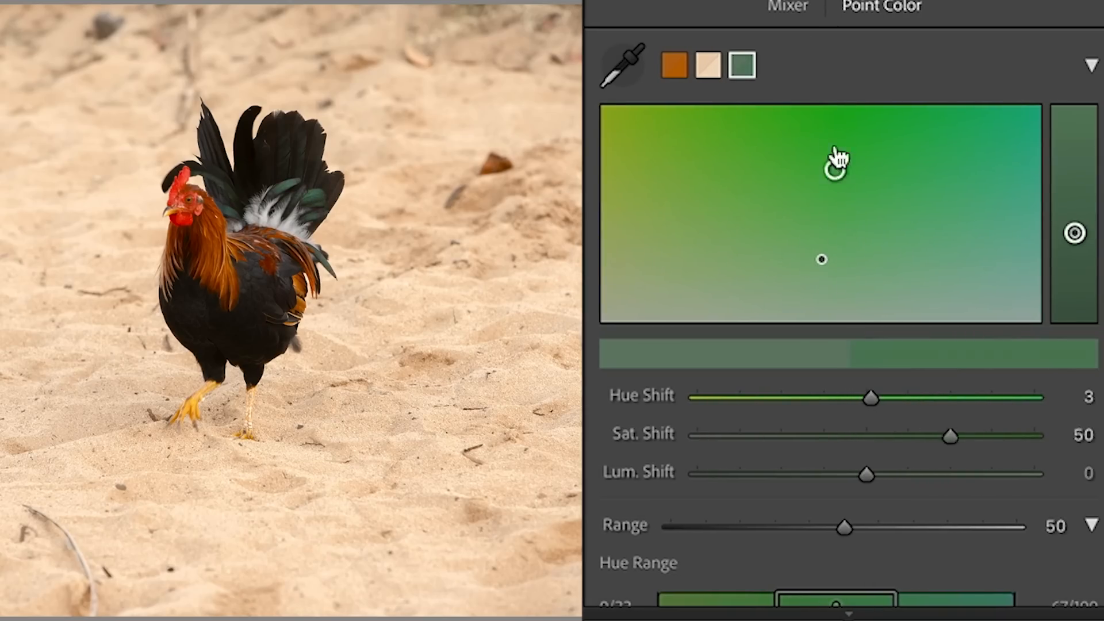
Raise the green point color's Sat. Shift to 50 for the tail feathers
left_click_drag(837, 162, 816, 141)
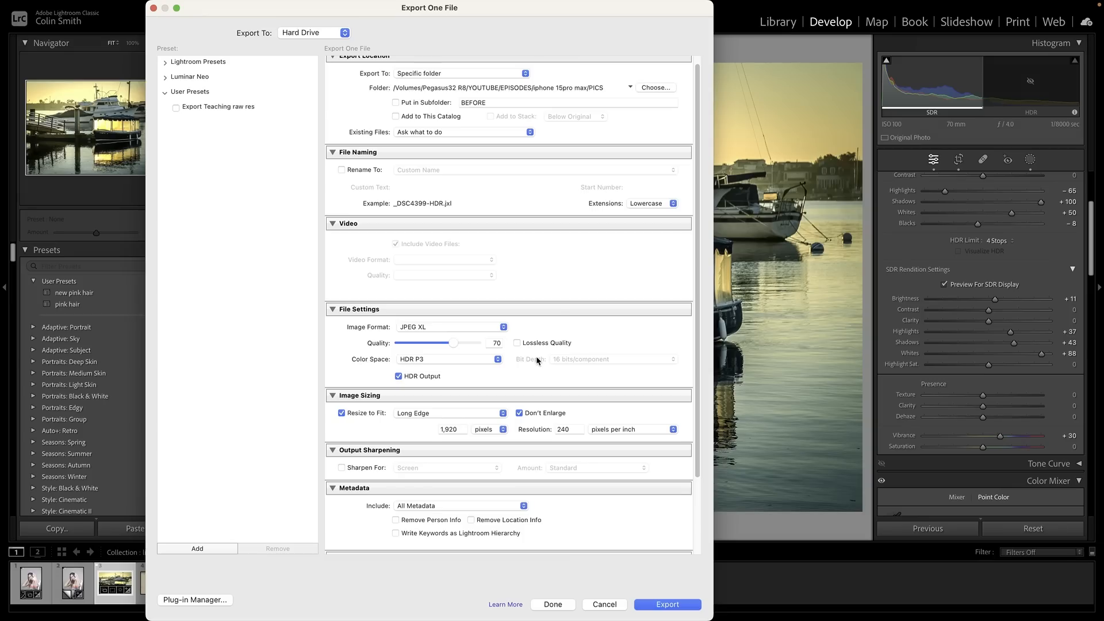
Export the harbor photo as HDR JPEG XL in HDR P3 at 1920 px long edge
left_click(603, 604)
type("punch")
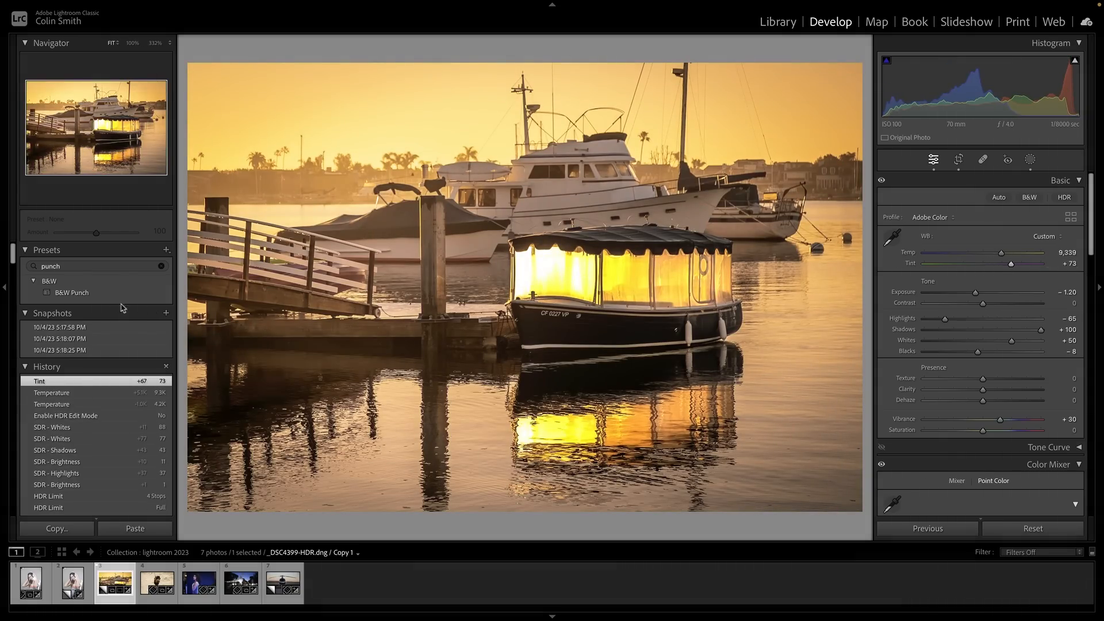